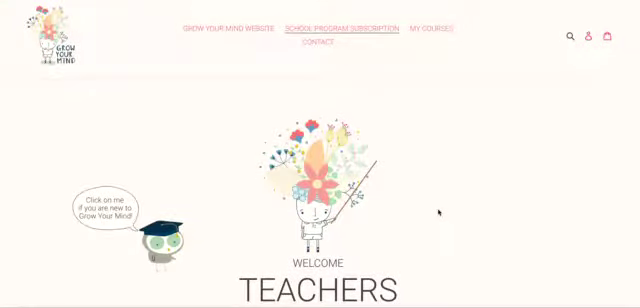
scroll(down, 3)
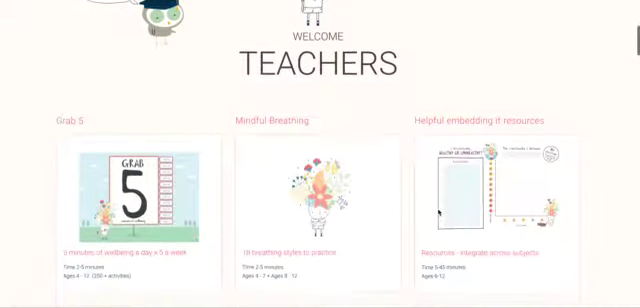
scroll(down, 3)
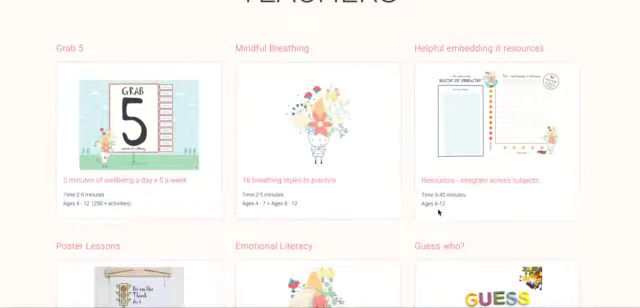
scroll(down, 3)
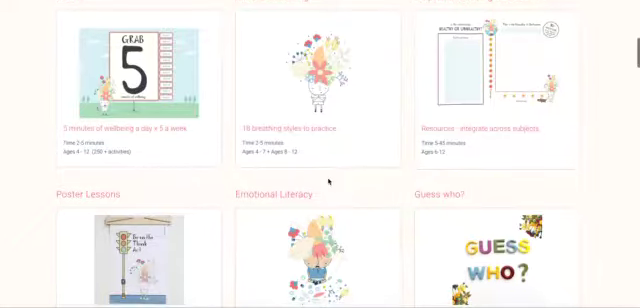
scroll(down, 3)
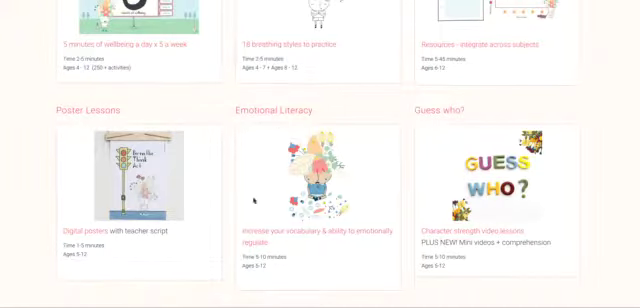
scroll(down, 3)
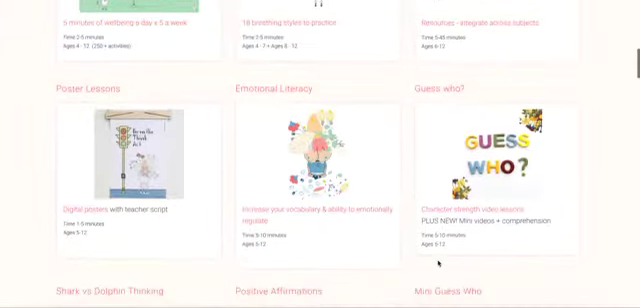
scroll(down, 3)
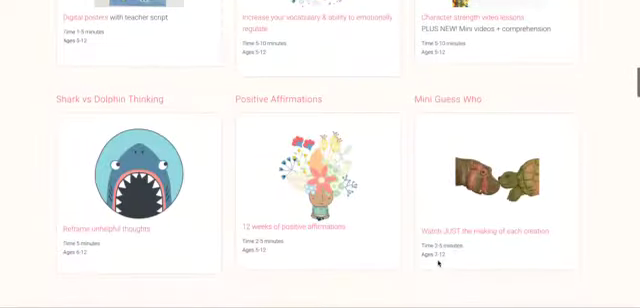
scroll(down, 3)
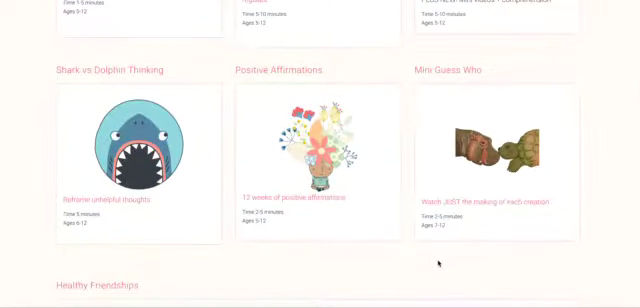
scroll(down, 3)
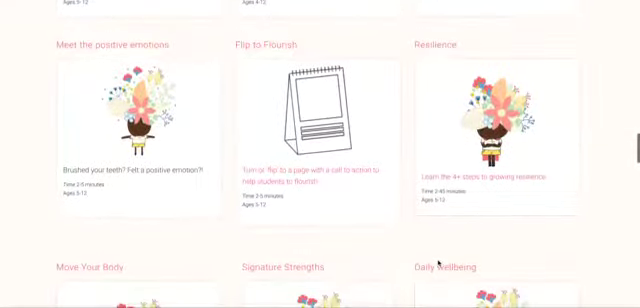
scroll(down, 3)
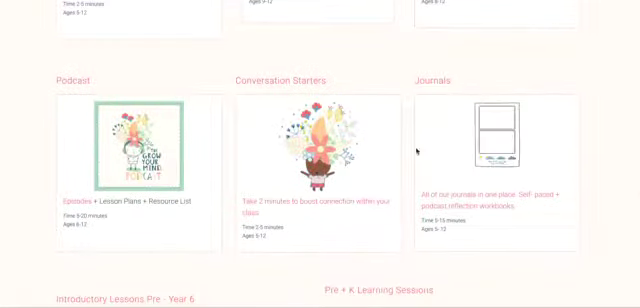
scroll(down, 3)
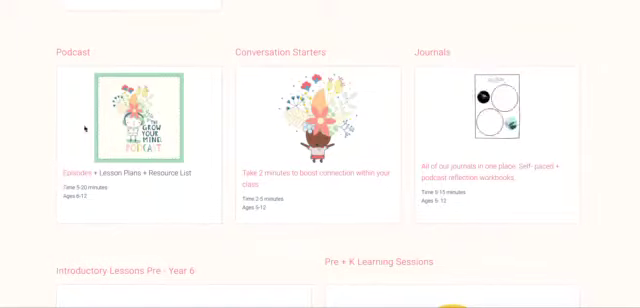
scroll(down, 3)
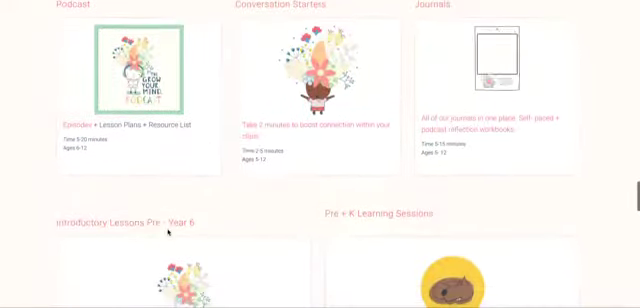
scroll(down, 3)
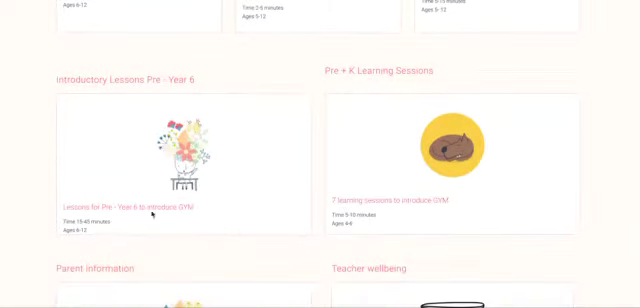
scroll(down, 3)
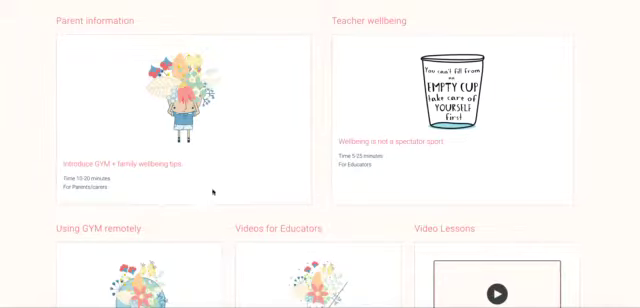
scroll(down, 3)
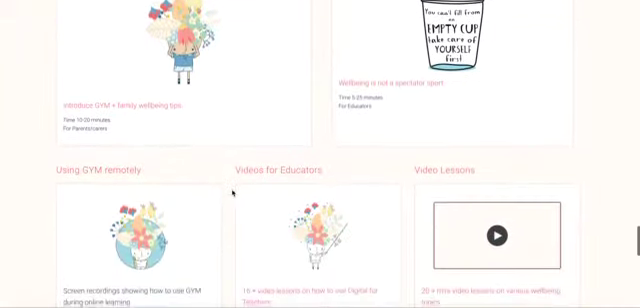
scroll(down, 3)
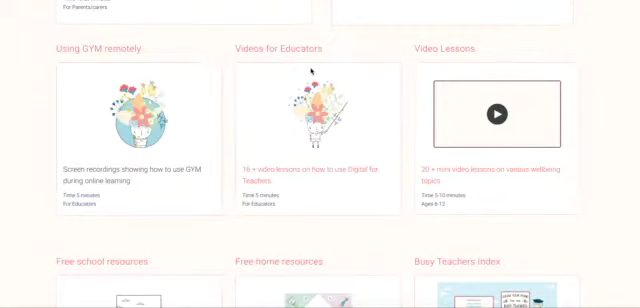
scroll(down, 3)
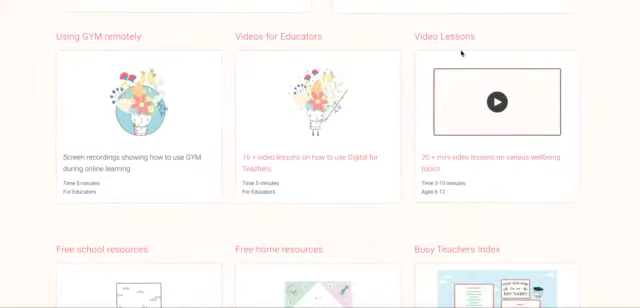
scroll(down, 3)
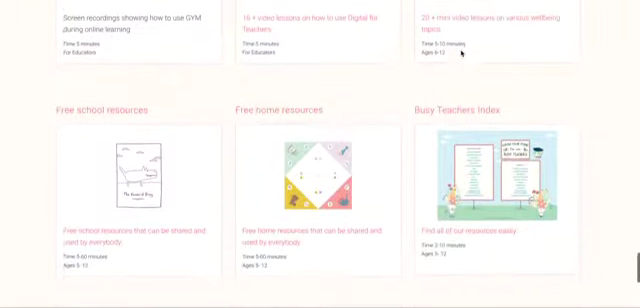
scroll(down, 3)
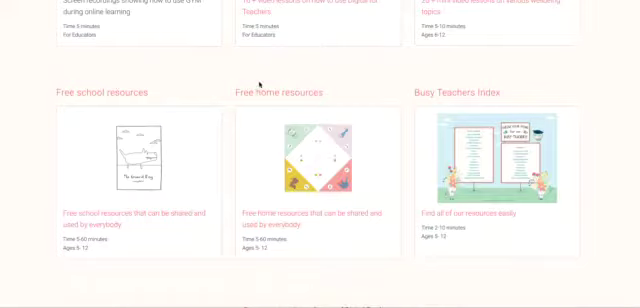
scroll(down, 3)
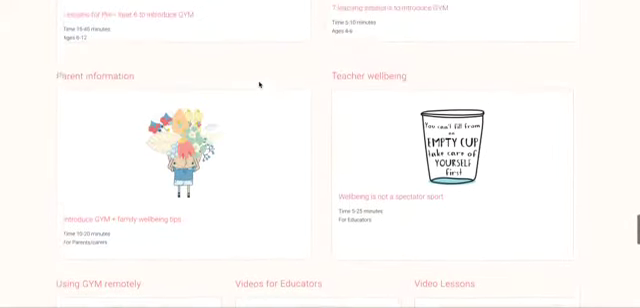
scroll(down, 3)
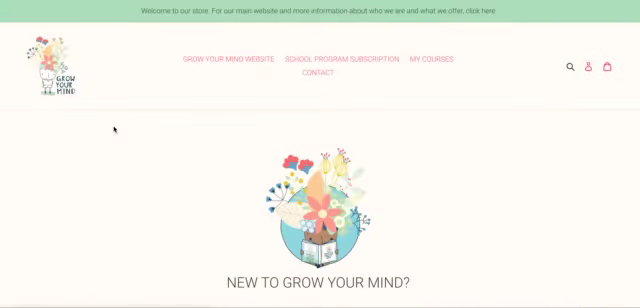
scroll(down, 3)
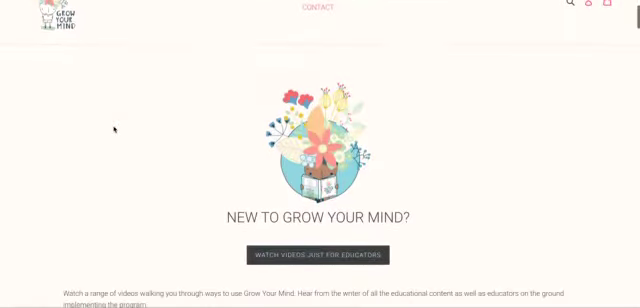
scroll(down, 3)
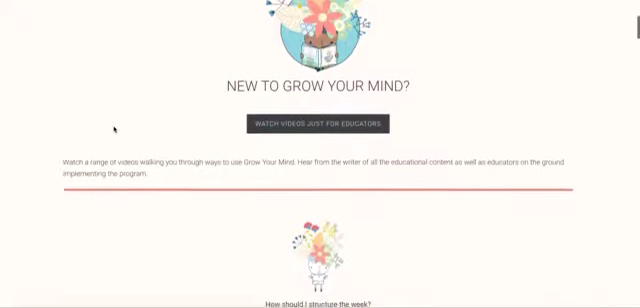
scroll(down, 3)
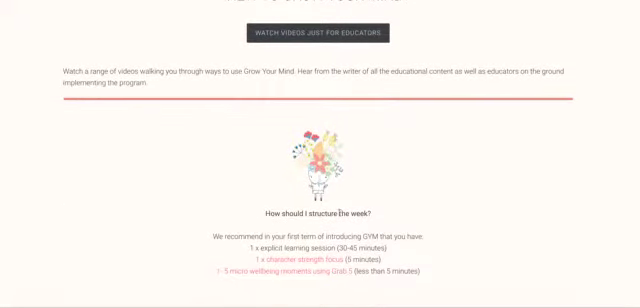
scroll(down, 3)
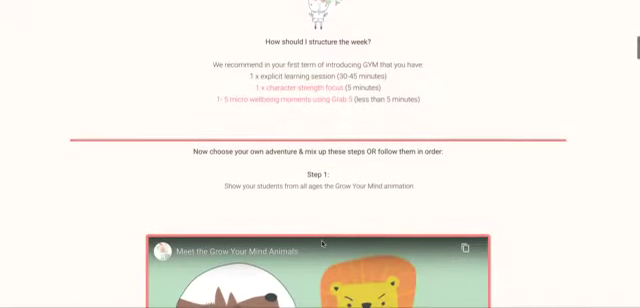
scroll(down, 3)
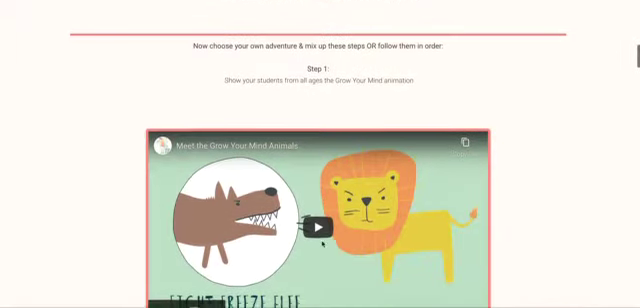
scroll(down, 3)
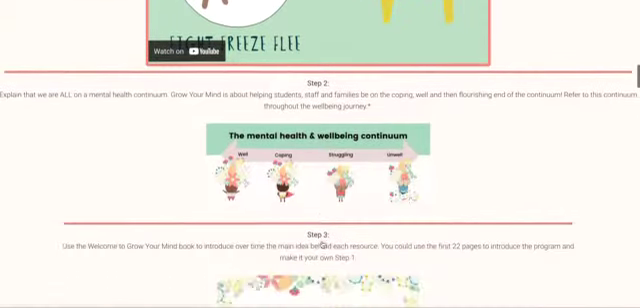
scroll(down, 3)
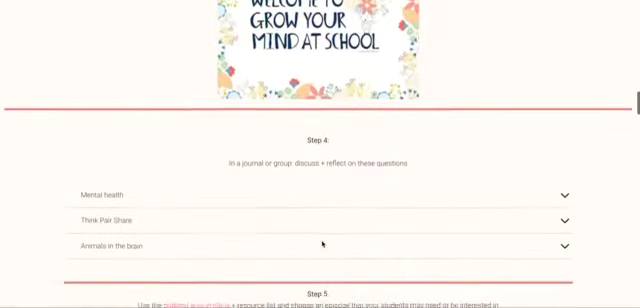
scroll(down, 3)
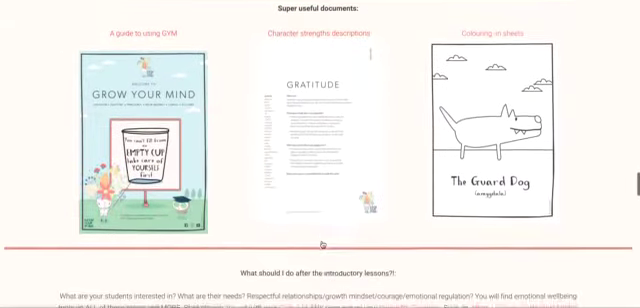
scroll(down, 3)
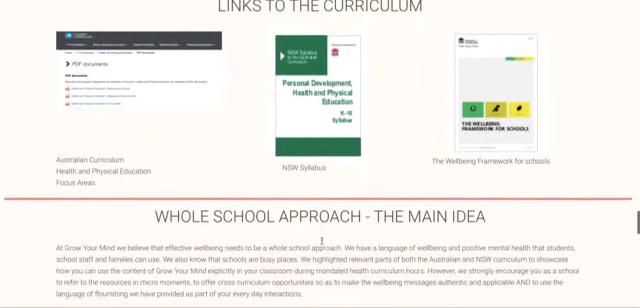
scroll(down, 3)
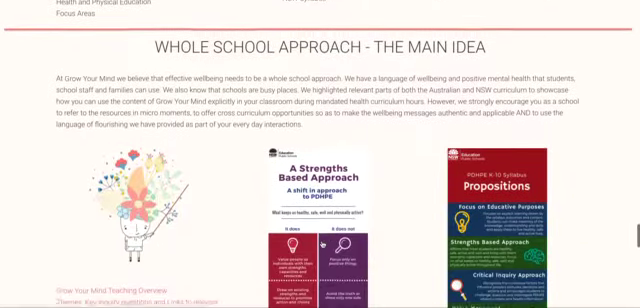
scroll(down, 3)
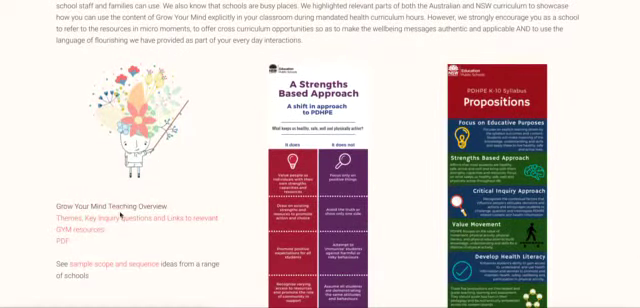
scroll(down, 3)
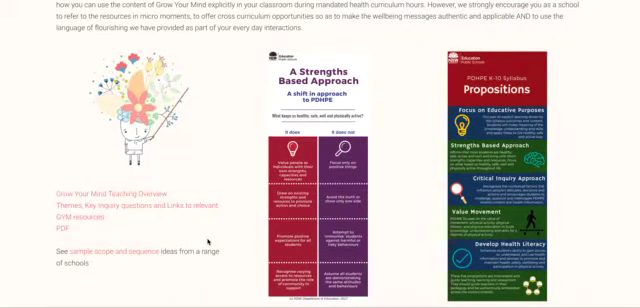
scroll(down, 3)
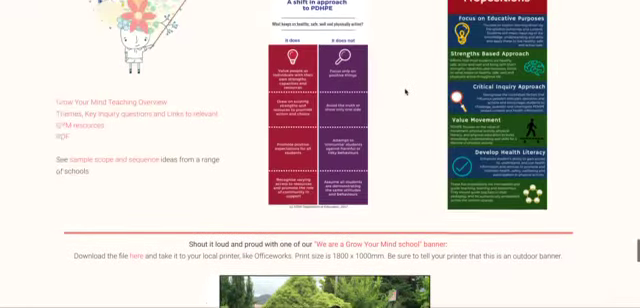
scroll(down, 3)
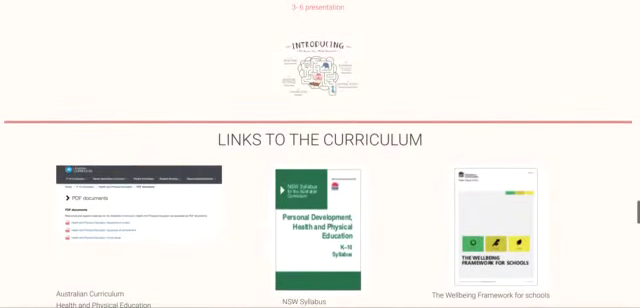